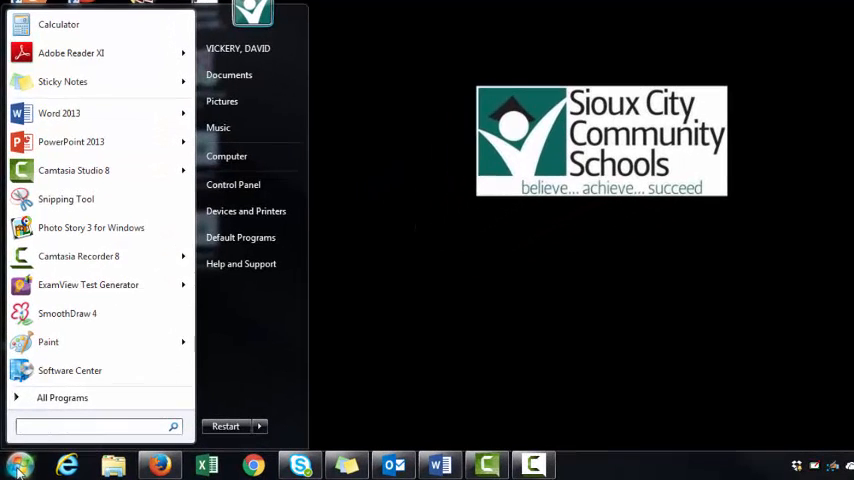
mouse_move(70, 370)
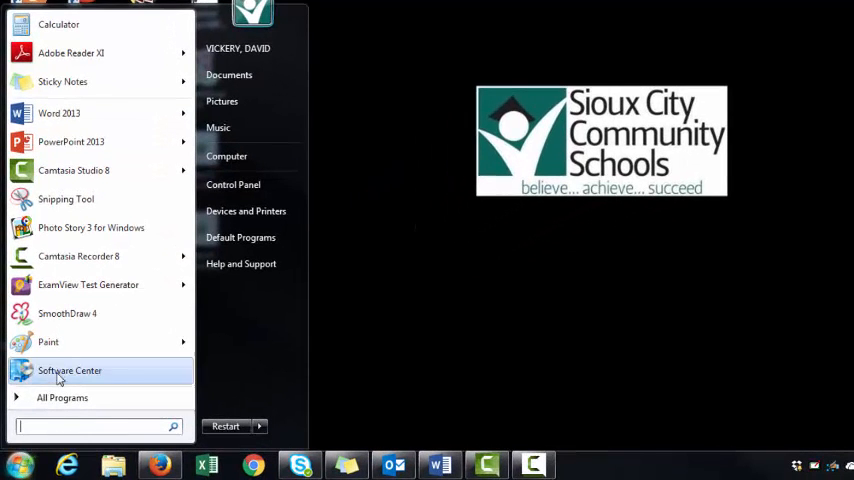
mouse_move(80, 204)
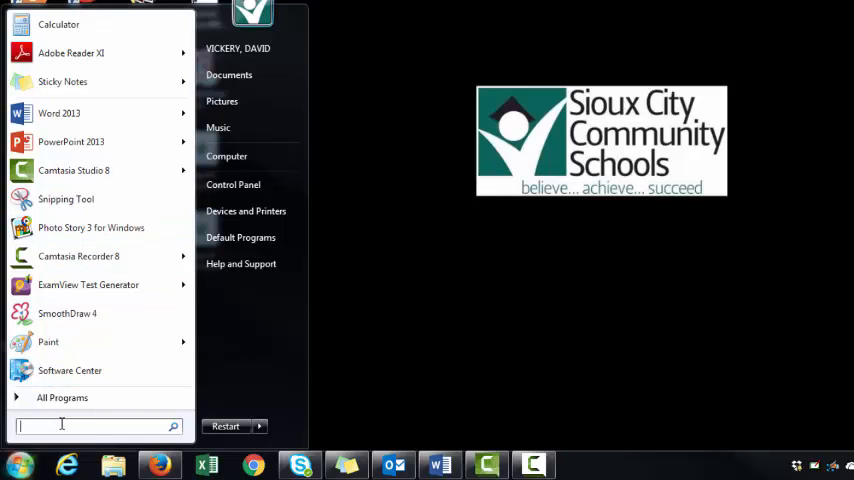
Search the Start menu for 'photo' to surface Photo Story 3 for Windows
type("photo")
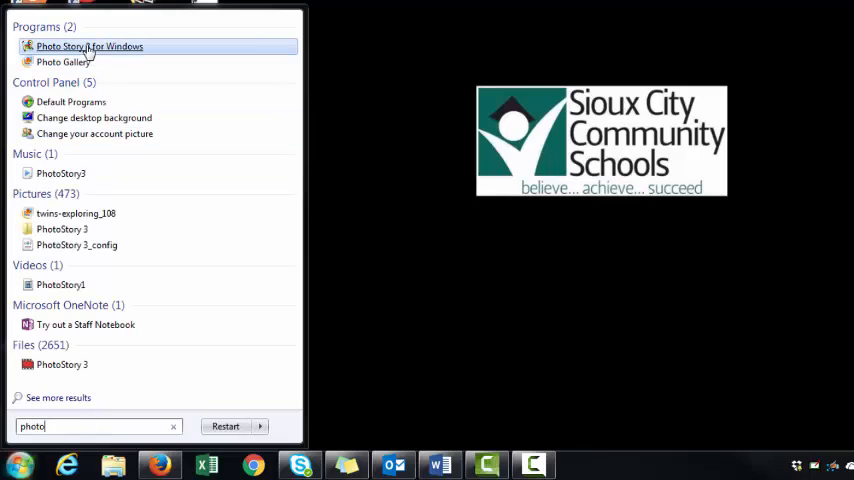
Launch Photo Story 3 and begin a new story, reaching the import pictures page
left_click(90, 46)
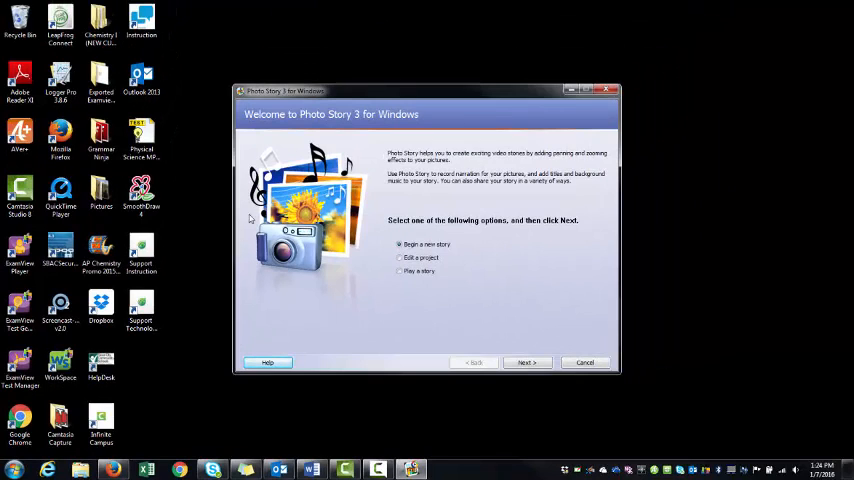
mouse_move(456, 244)
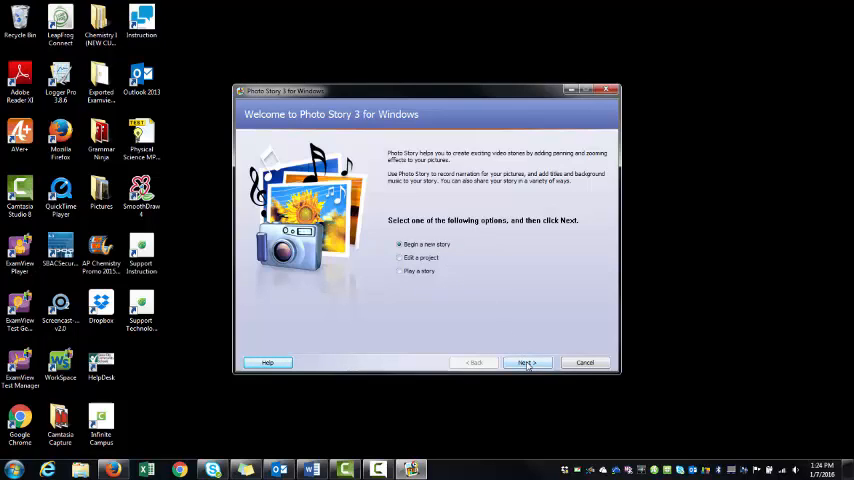
left_click(524, 362)
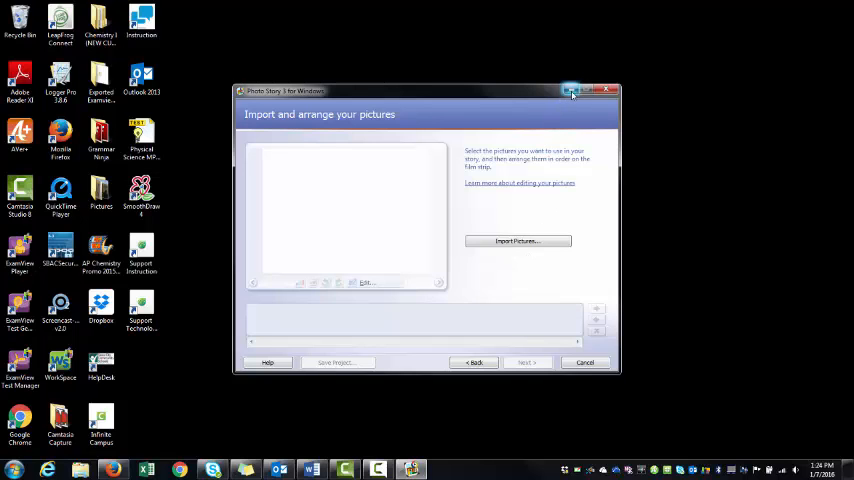
Minimize Photo Story, bring up Google in Firefox and search for 'Holocaust'
left_click(608, 92)
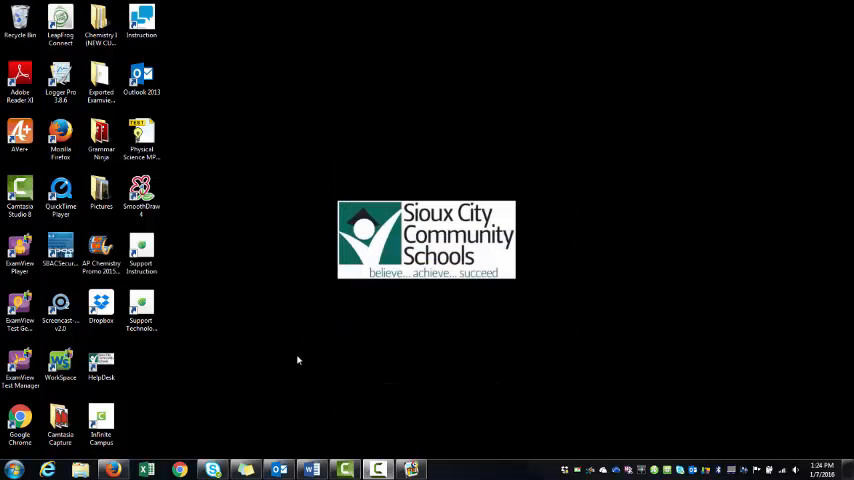
left_click(112, 468)
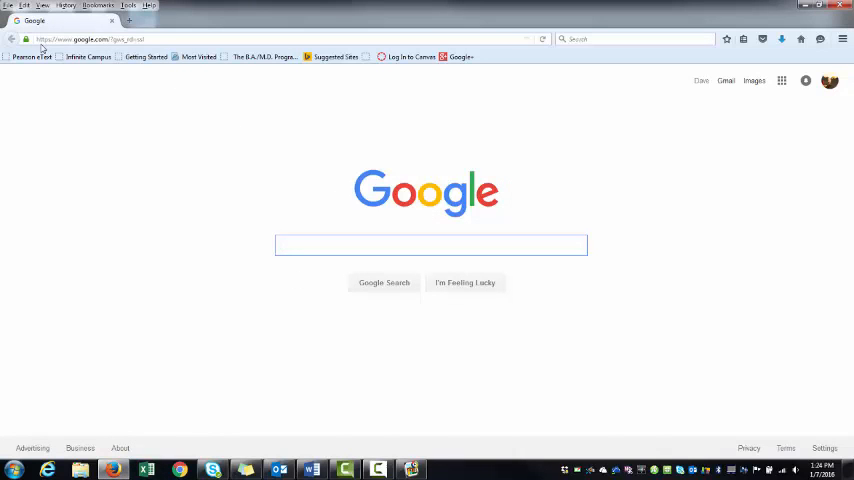
left_click(430, 244)
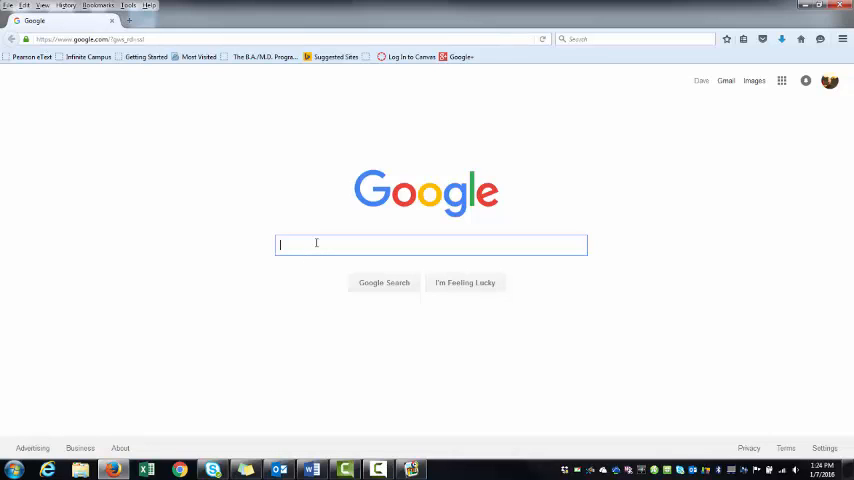
type("Holocaust")
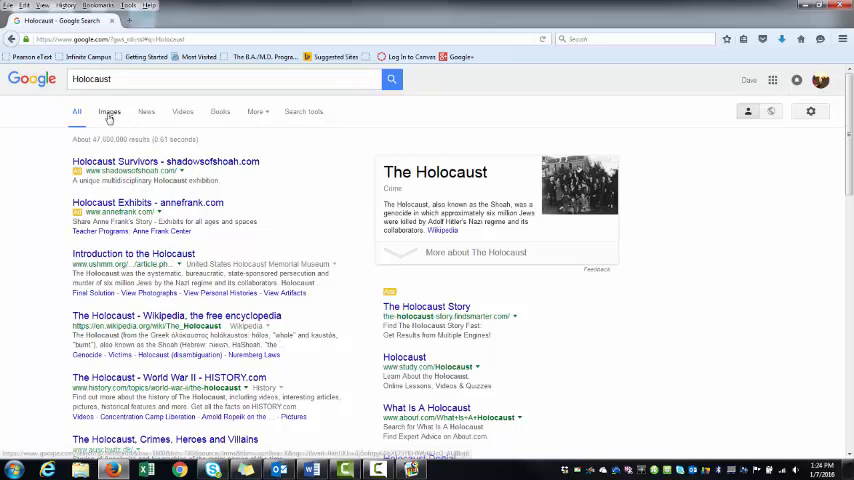
Switch to Google Images results and scroll down to the Voices of the Holocaust picture
left_click(108, 112)
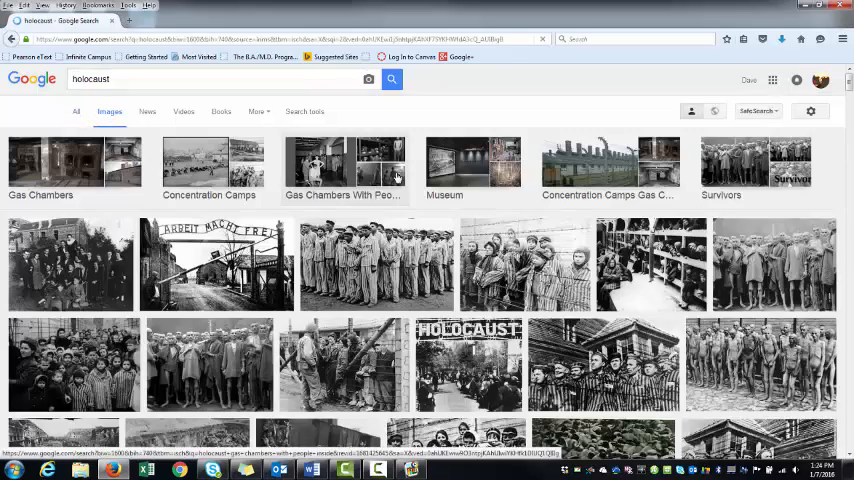
scroll("down", 3)
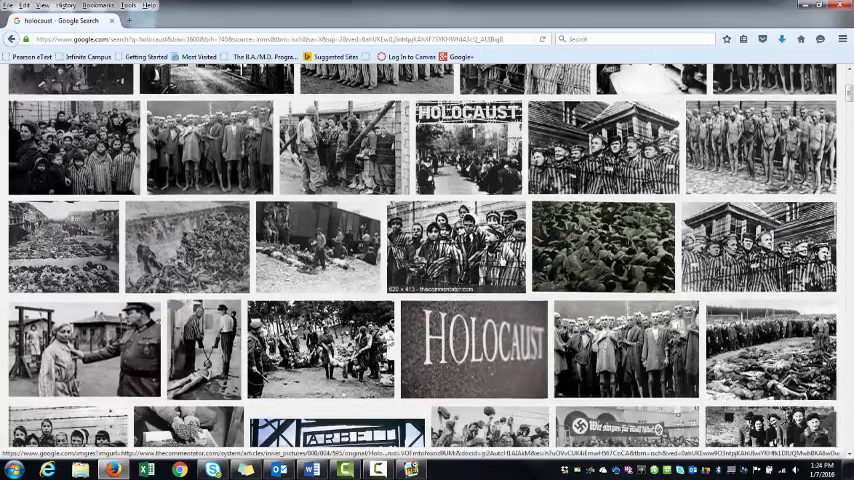
scroll("down", 3)
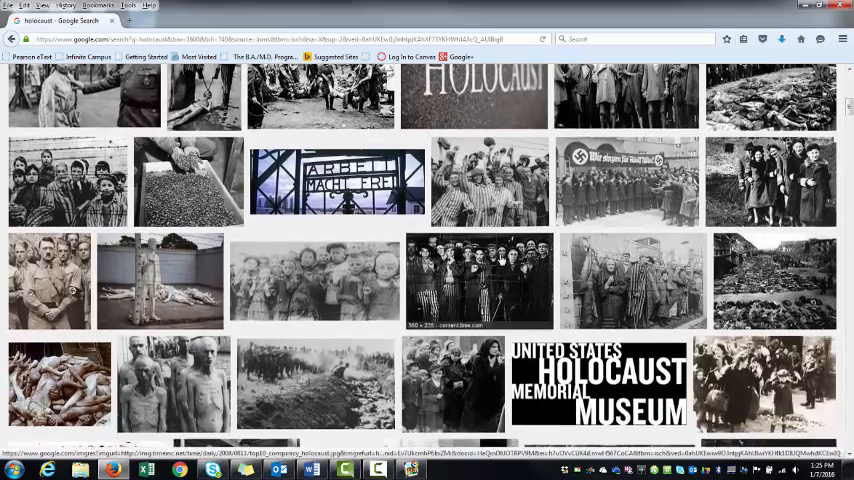
scroll("down", 3)
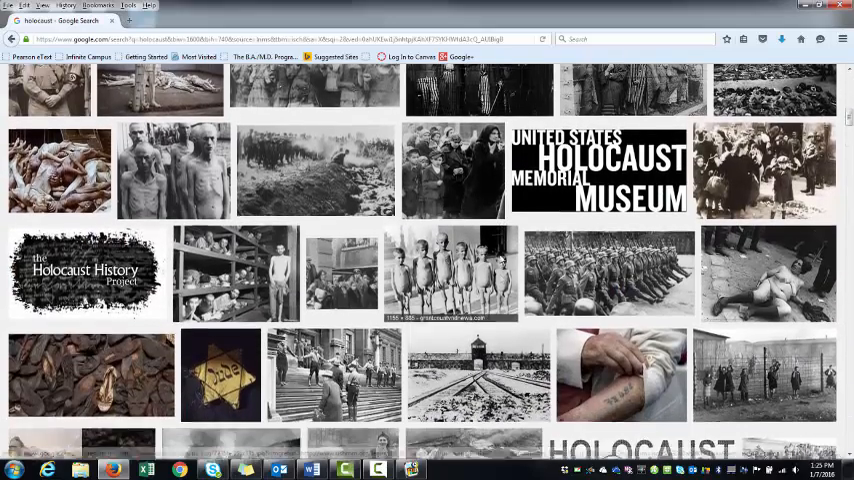
scroll("down", 3)
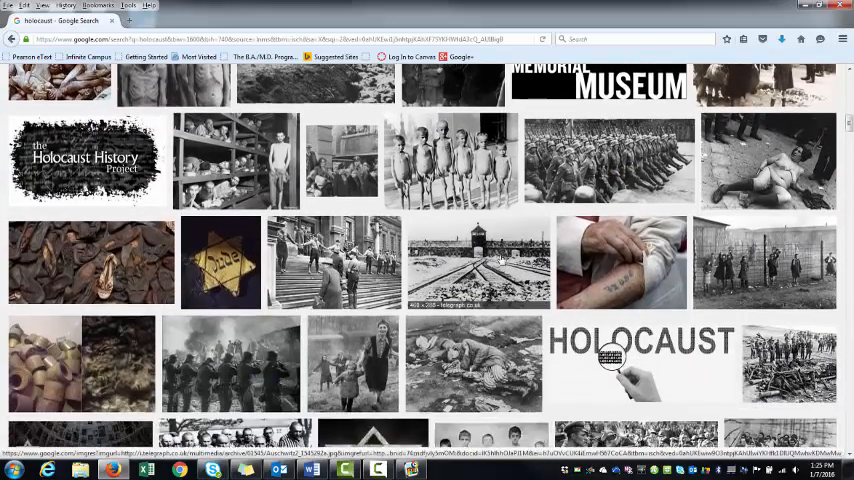
scroll("down", 3)
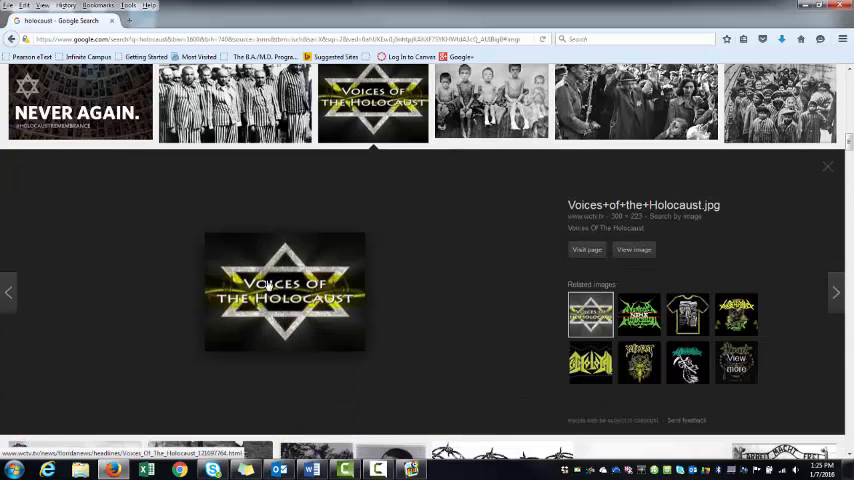
Save the Voices of the Holocaust image into the Pictures\Holocaust folder and return to Photo Story
right_click(284, 292)
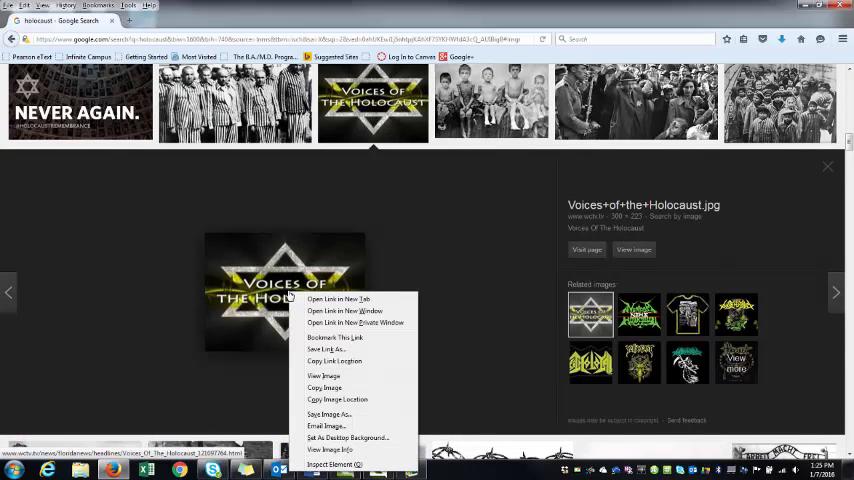
left_click(334, 420)
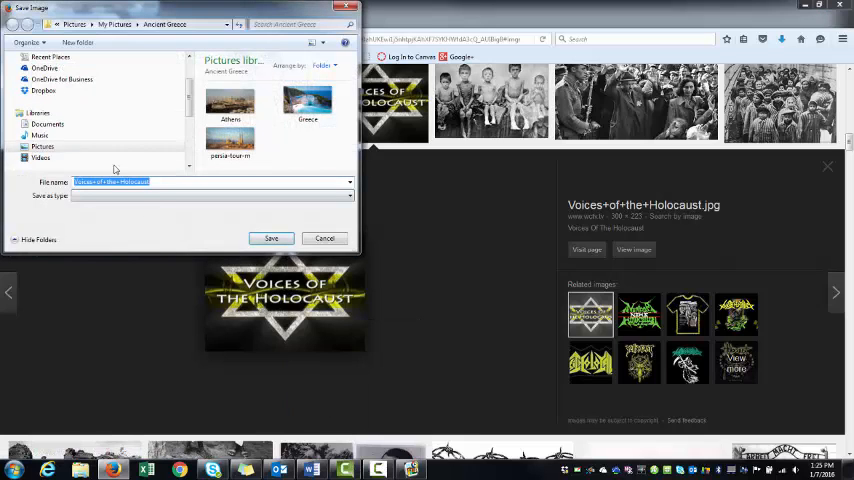
left_click(42, 146)
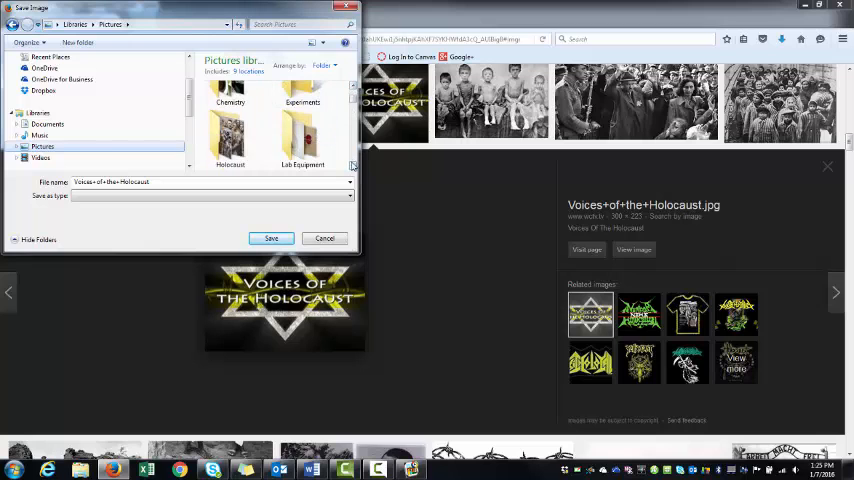
double_click(230, 110)
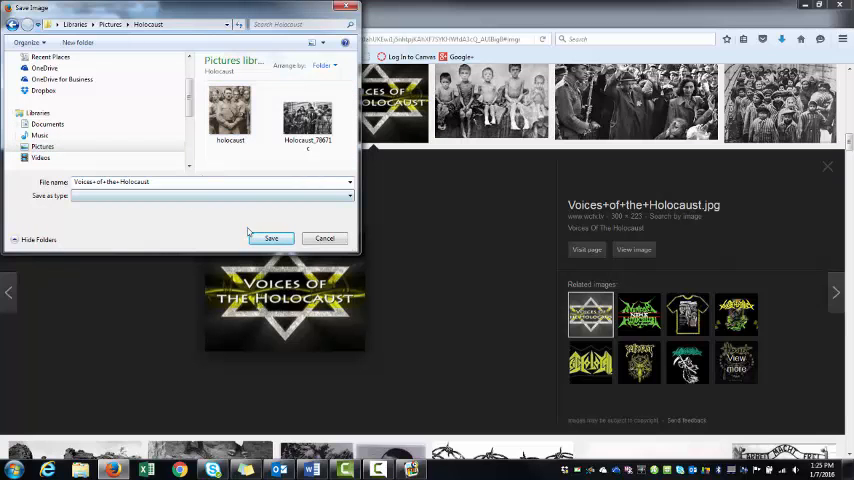
left_click(324, 238)
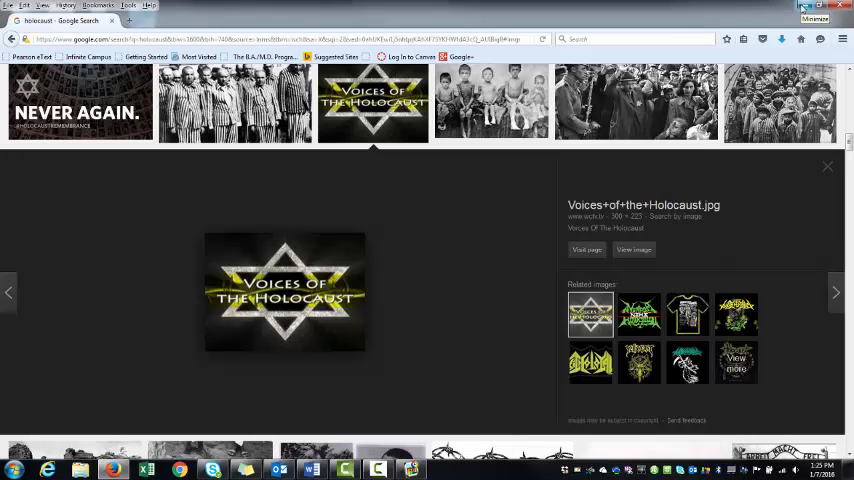
left_click(812, 6)
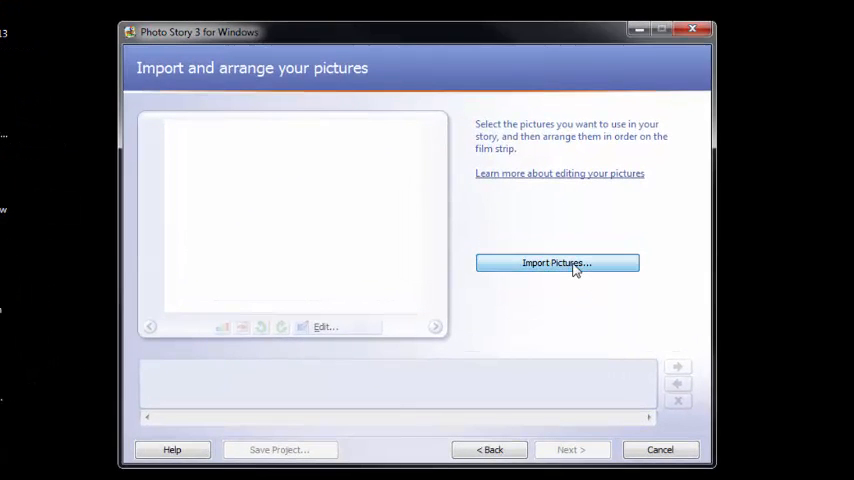
Import the Holocaust pictures from the folder into the story's film strip
left_click(556, 262)
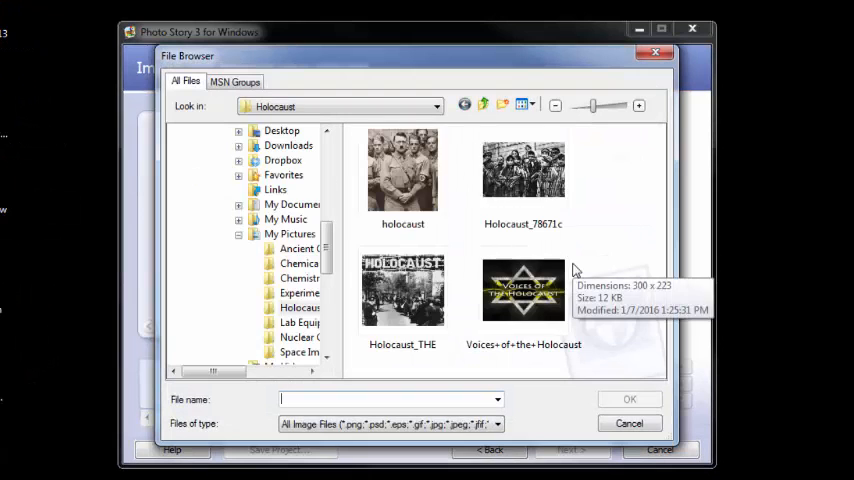
mouse_move(404, 170)
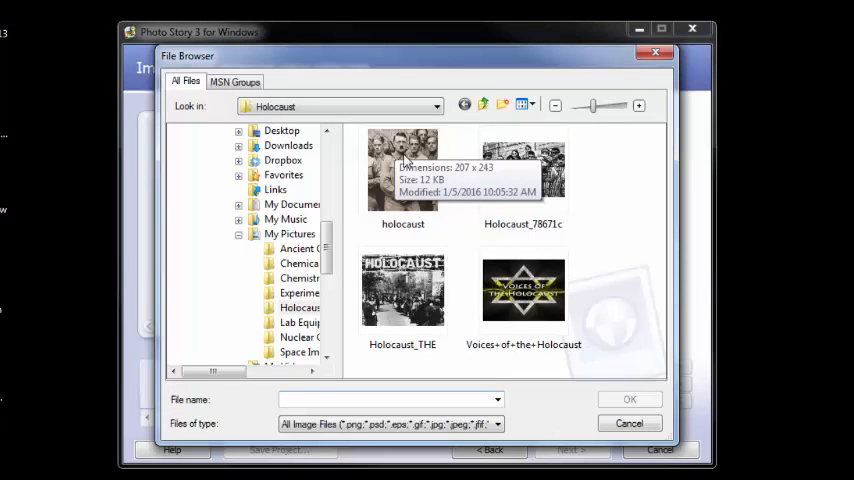
mouse_move(404, 164)
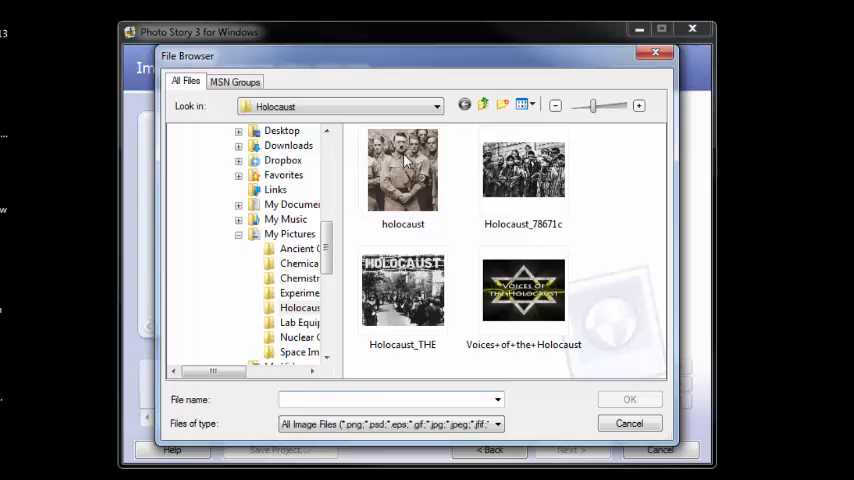
left_click(402, 290)
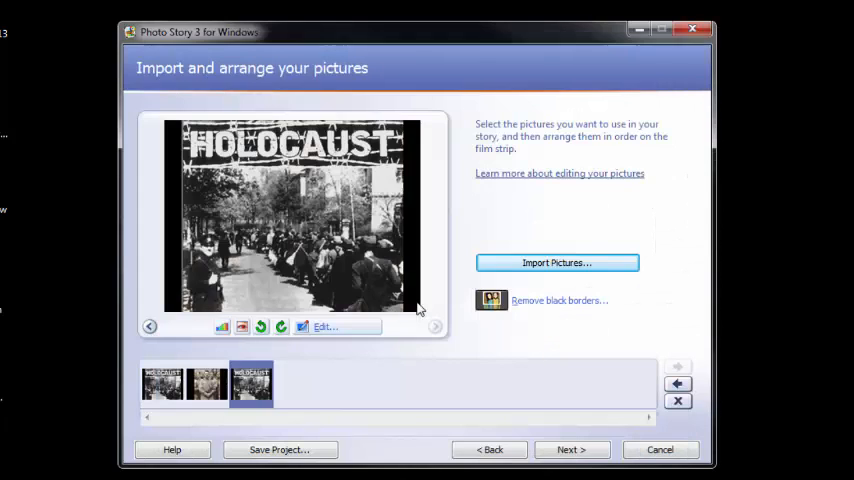
left_click(556, 262)
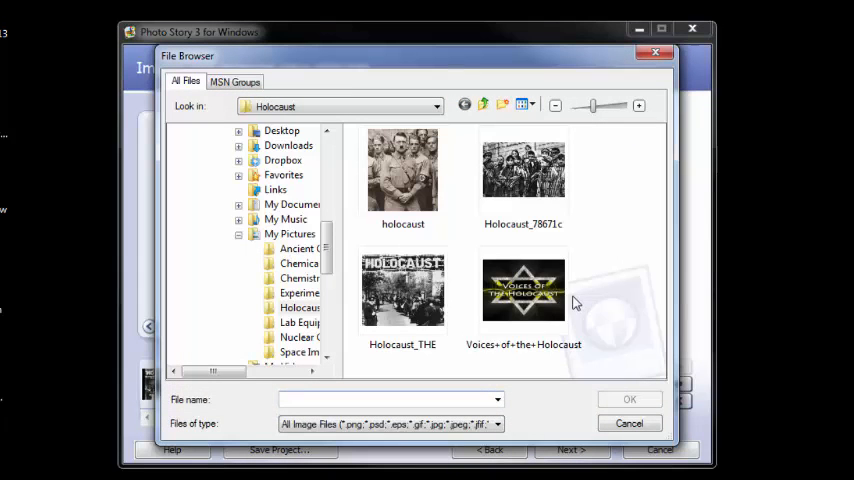
left_click(524, 180)
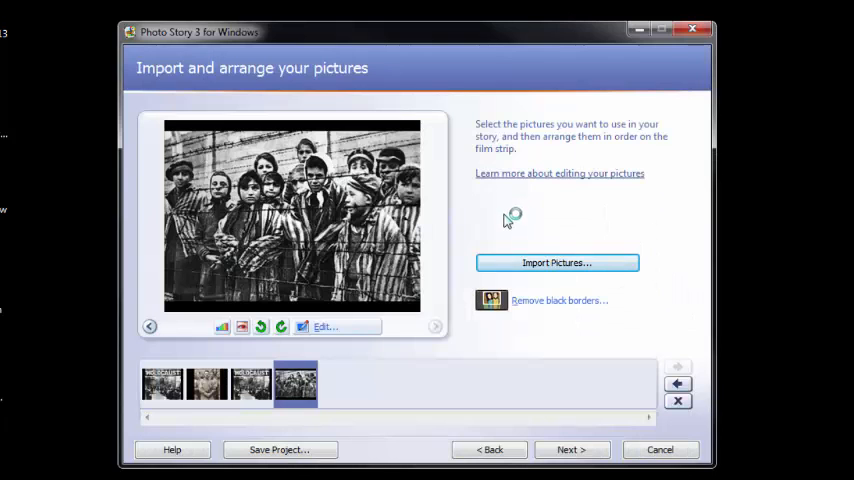
mouse_move(278, 322)
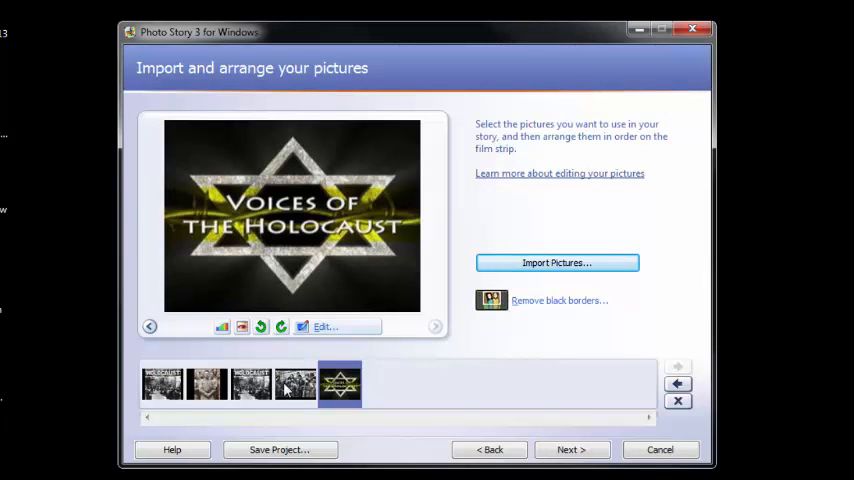
Reorder the pictures so Voices of the Holocaust comes last, then continue
left_click(250, 384)
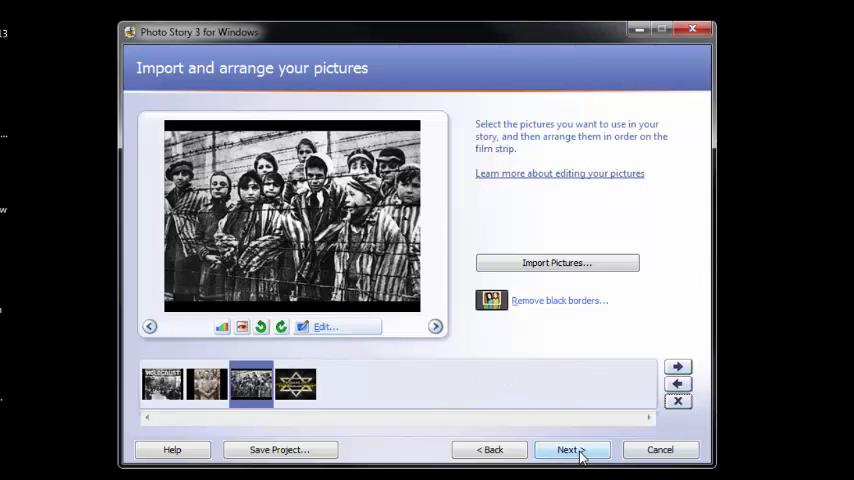
left_click(570, 448)
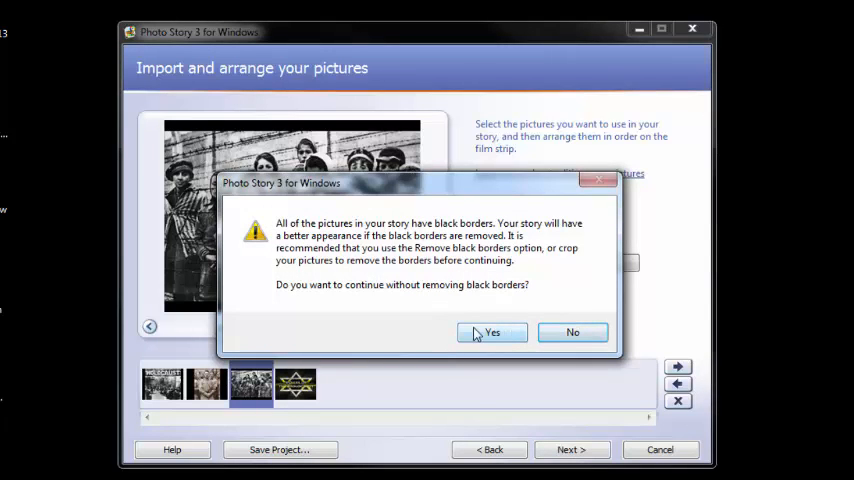
Keep the black borders and select the second picture on the Add a title page
left_click(492, 332)
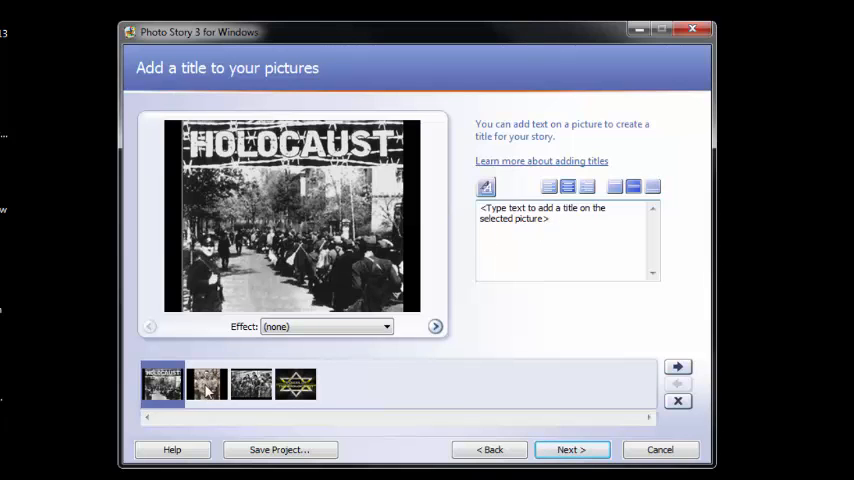
left_click(208, 384)
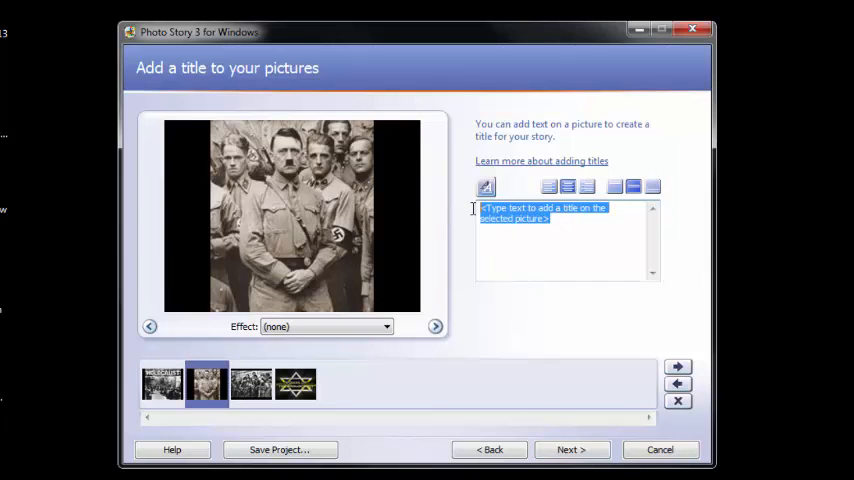
Try the title 'This is Adolph Hitler.' with text positioning, then clear it and return to the first picture
type("This is")
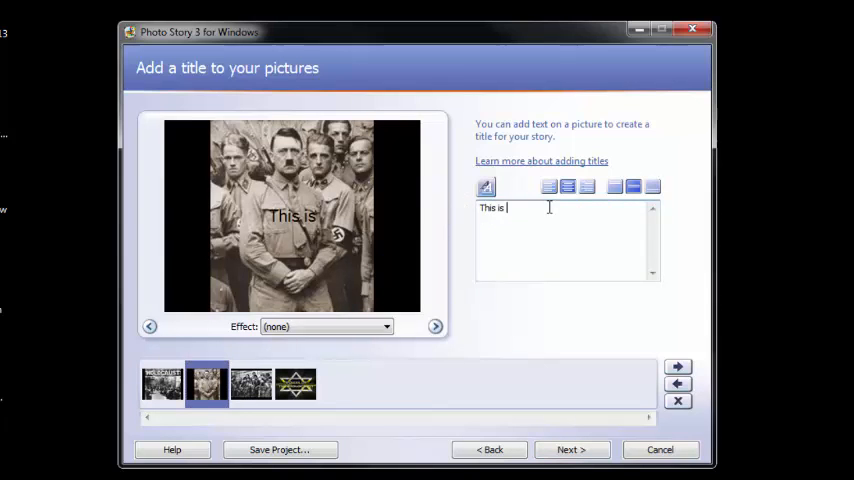
type("Adolph Hitl")
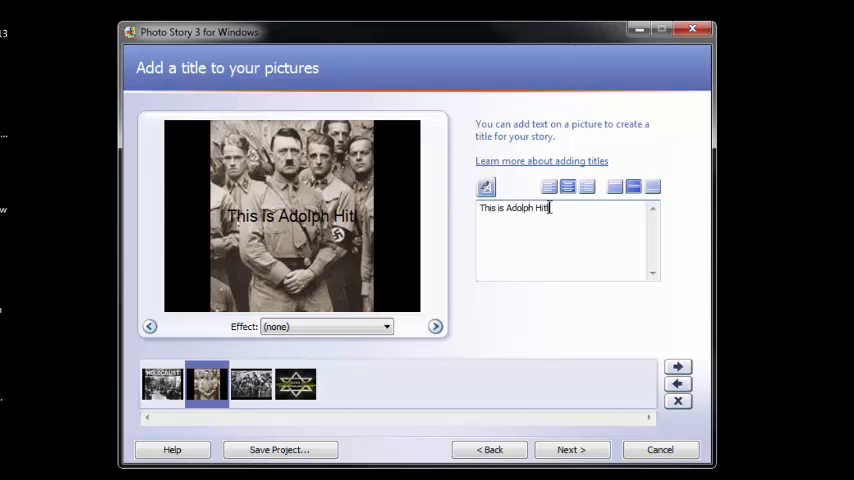
type("ler")
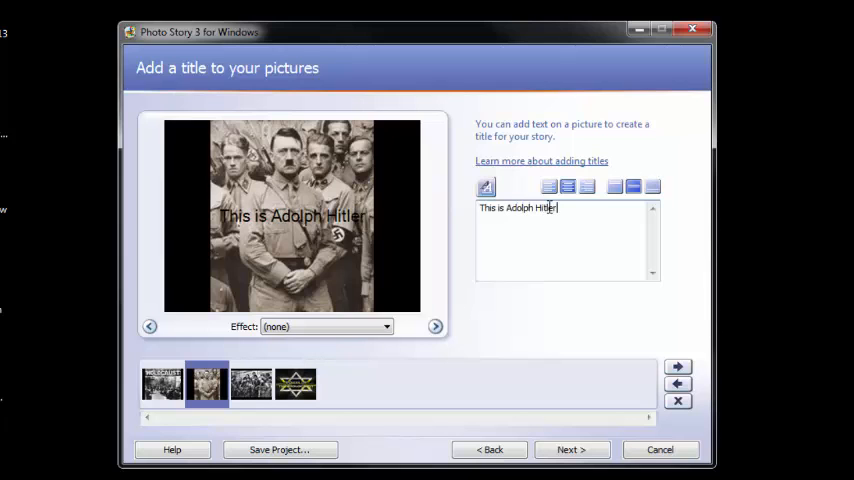
left_click(588, 188)
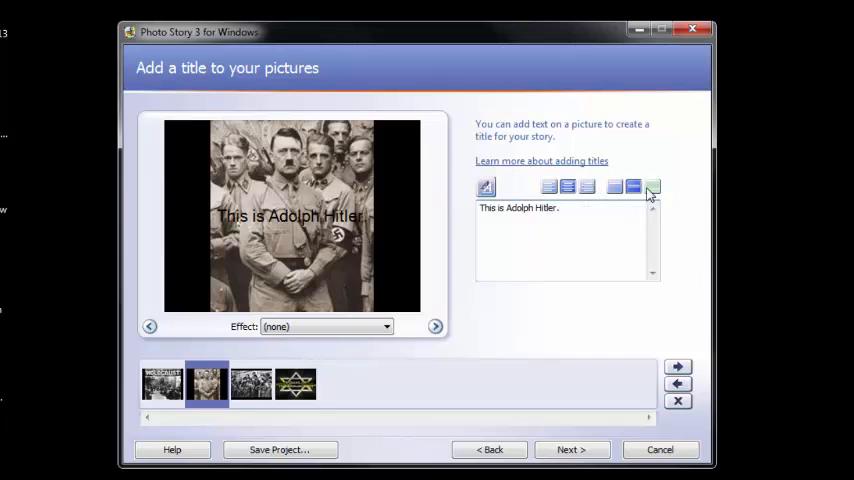
left_click(652, 188)
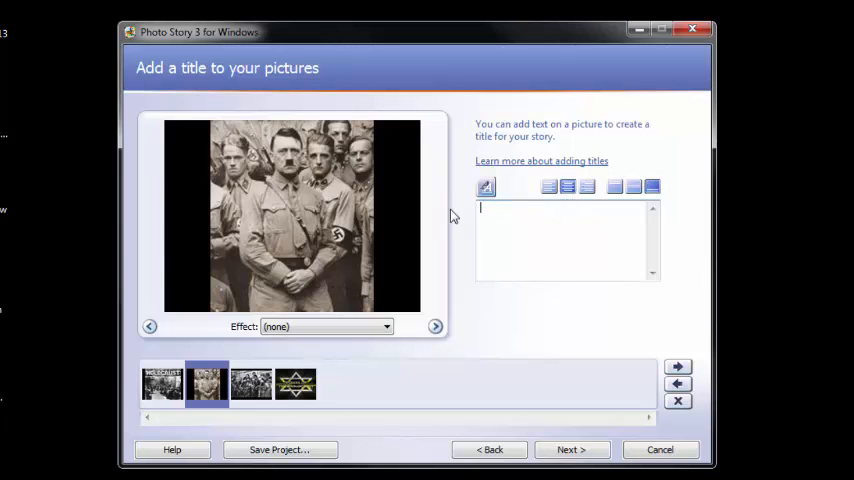
left_click(160, 384)
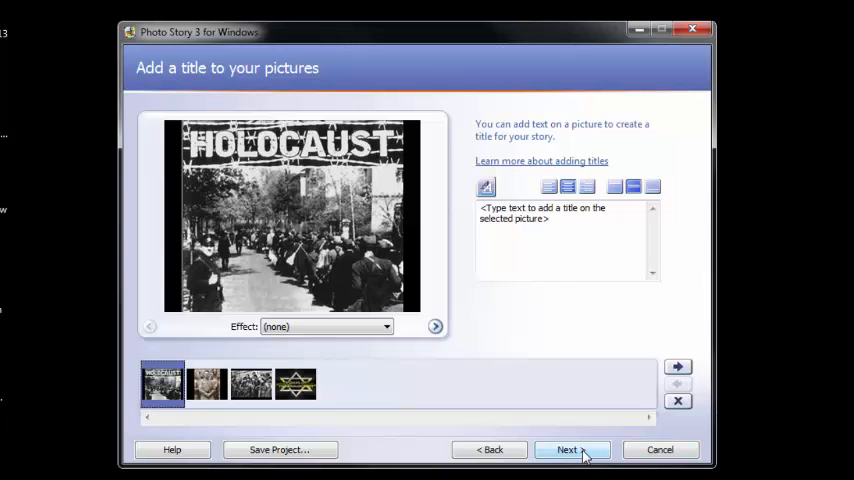
Advance to the narration step and select the placeholder notes text
left_click(568, 448)
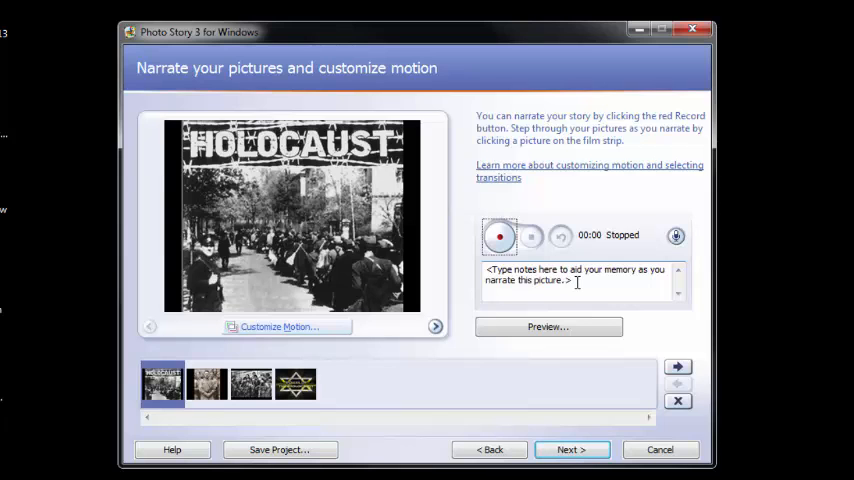
triple_click(576, 274)
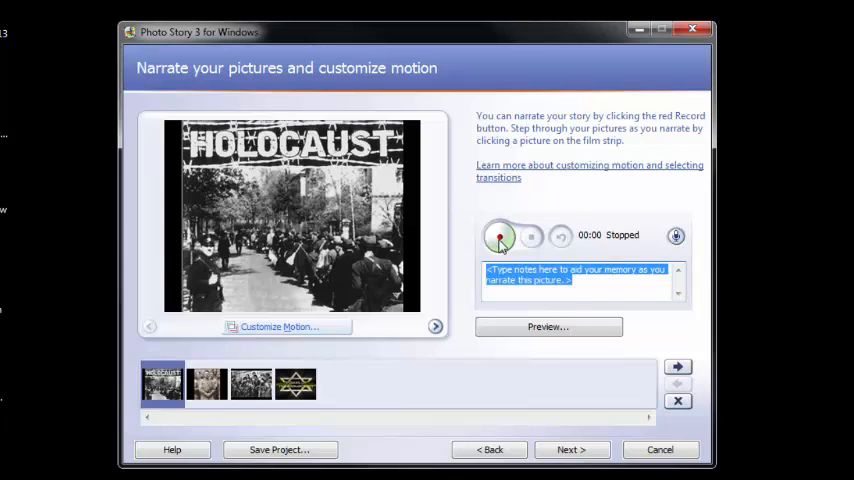
Record about eight seconds of spoken narration for the first picture
left_click(500, 236)
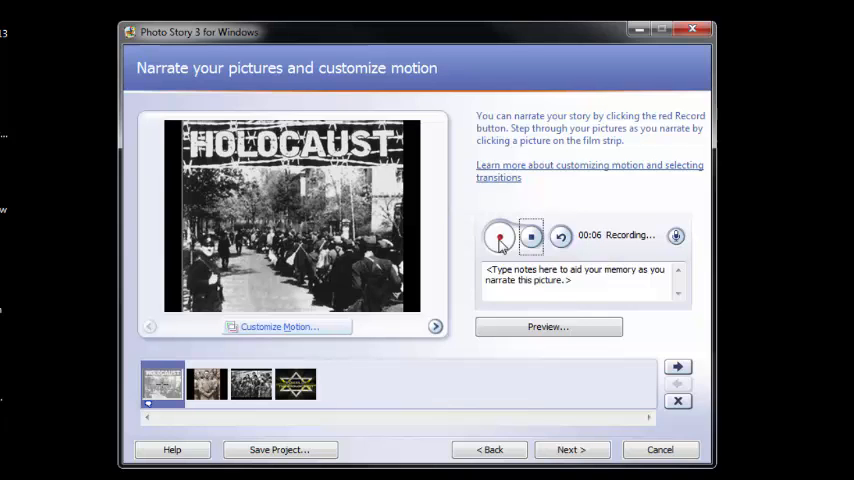
left_click(532, 236)
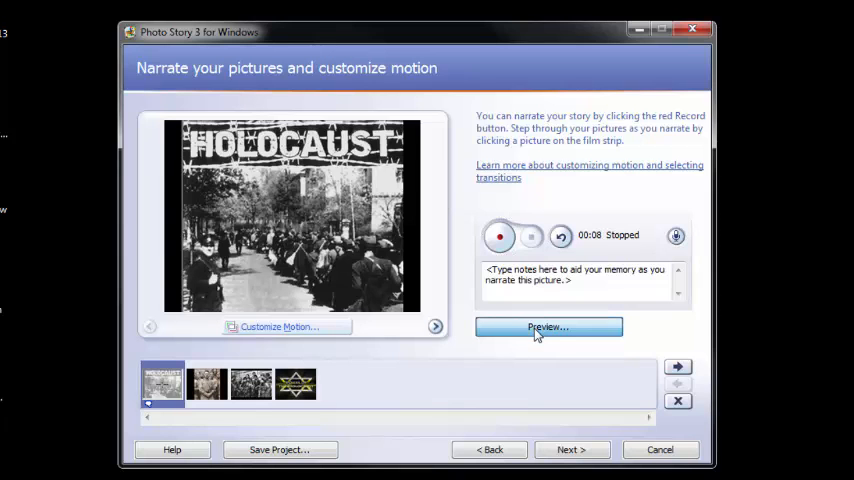
left_click(548, 328)
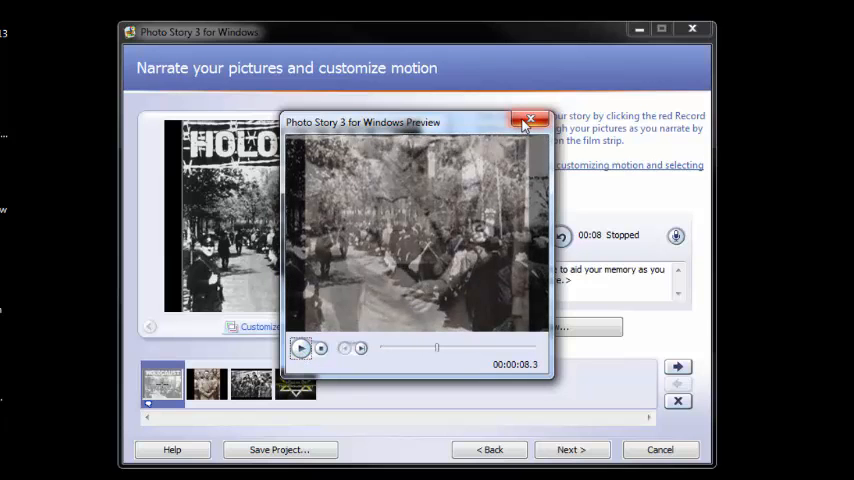
left_click(532, 120)
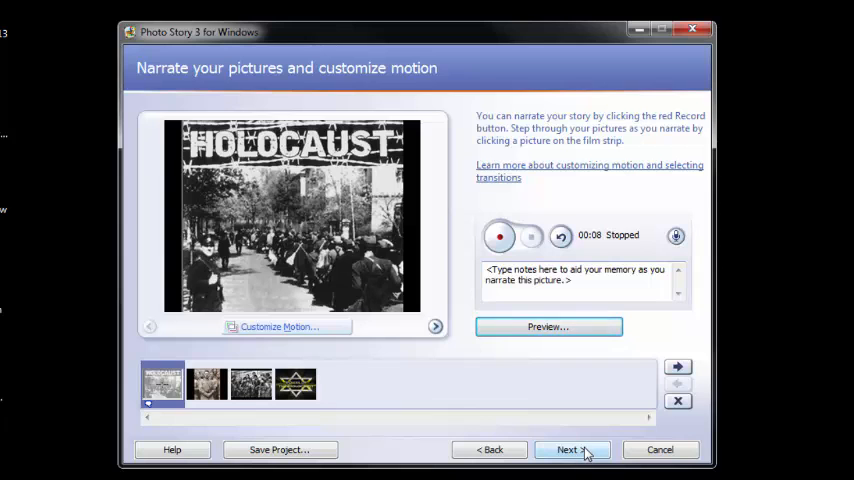
Advance to the background music step and cancel the music file browser, keeping no music
left_click(570, 448)
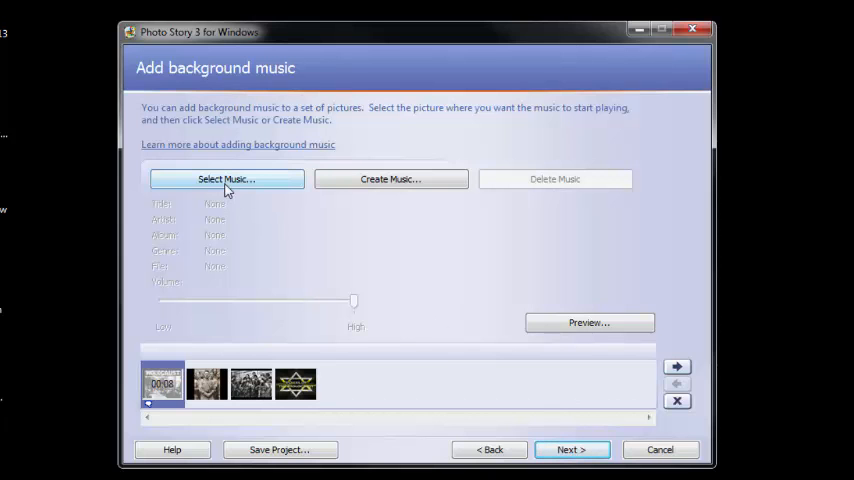
left_click(226, 180)
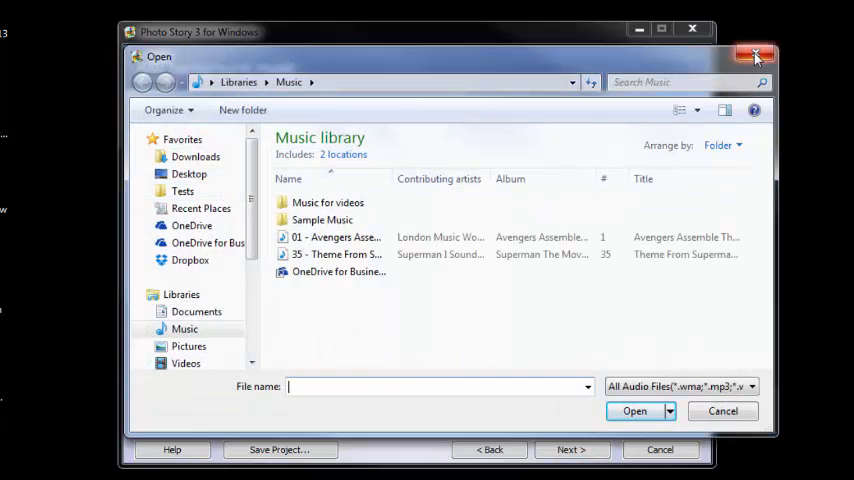
left_click(756, 56)
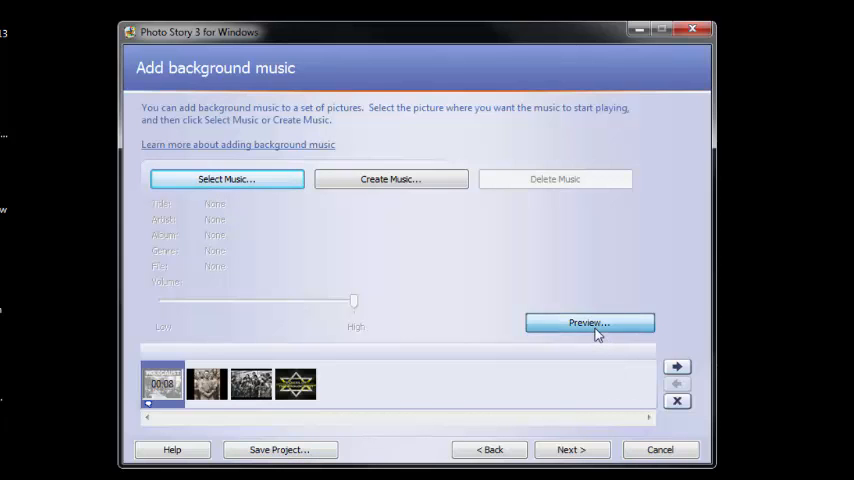
left_click(588, 322)
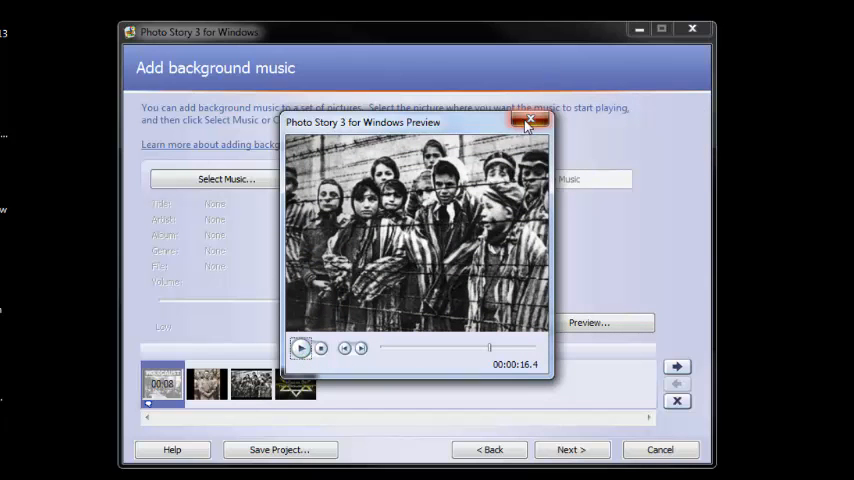
left_click(528, 122)
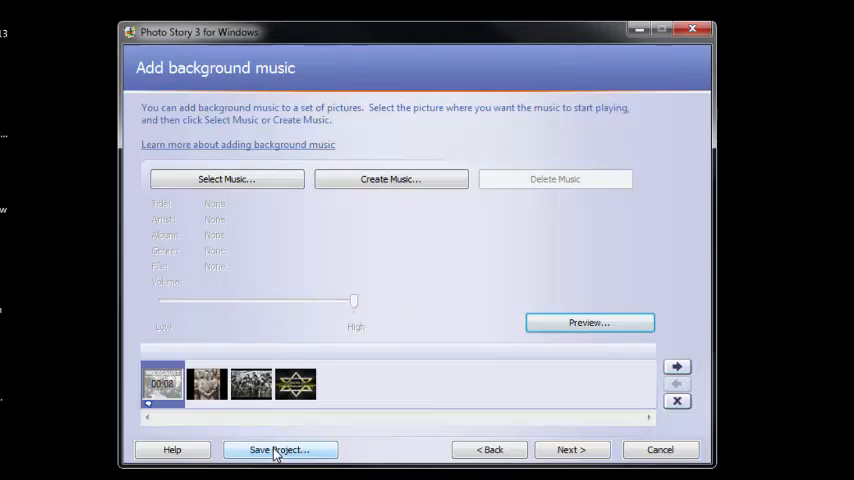
Save the project as Holocaust.wp3 in OneDrive's Tech Coach Files folder
left_click(280, 448)
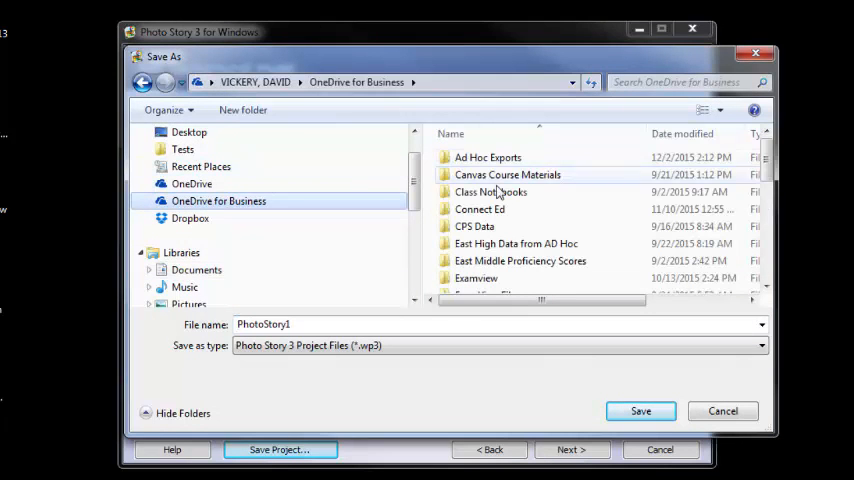
scroll("down", 3)
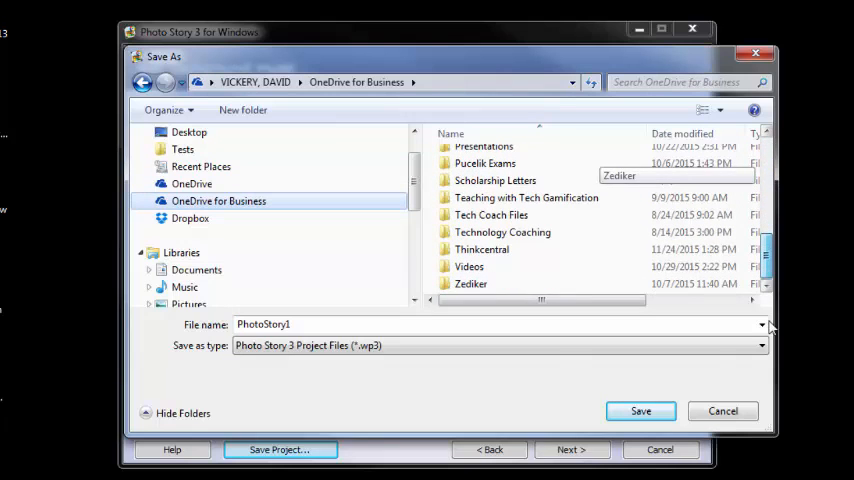
left_click(492, 216)
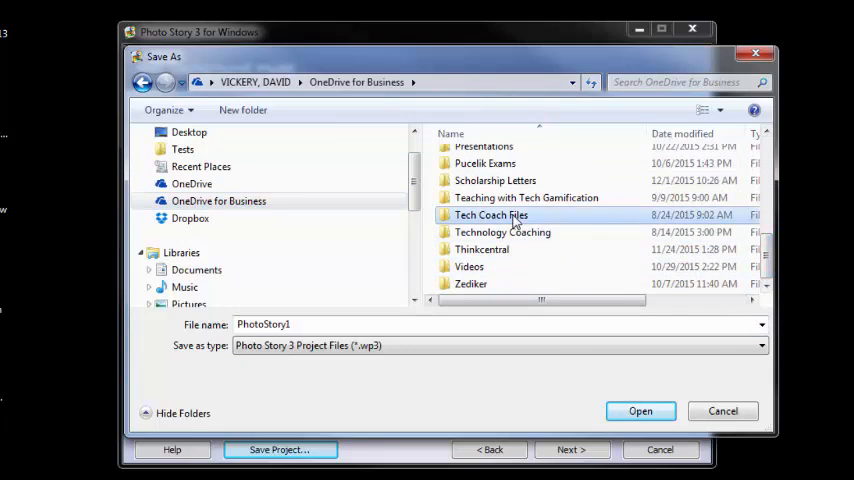
double_click(490, 216)
type("Holoc")
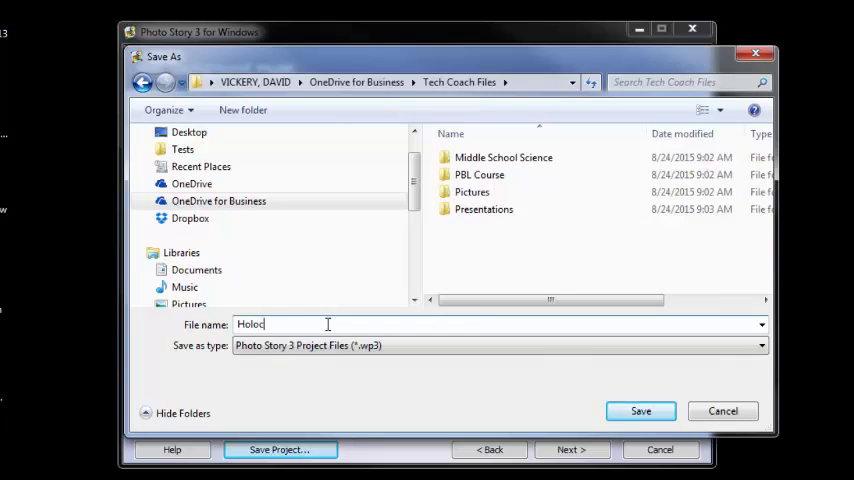
type("aust")
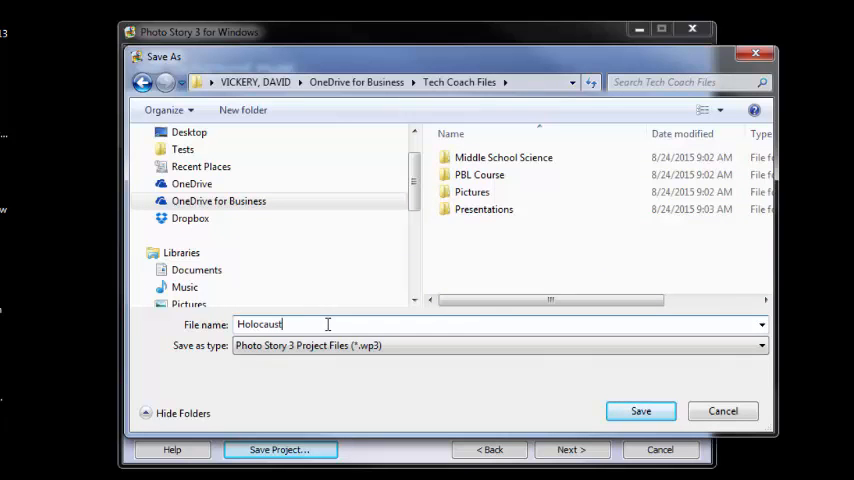
left_click(640, 412)
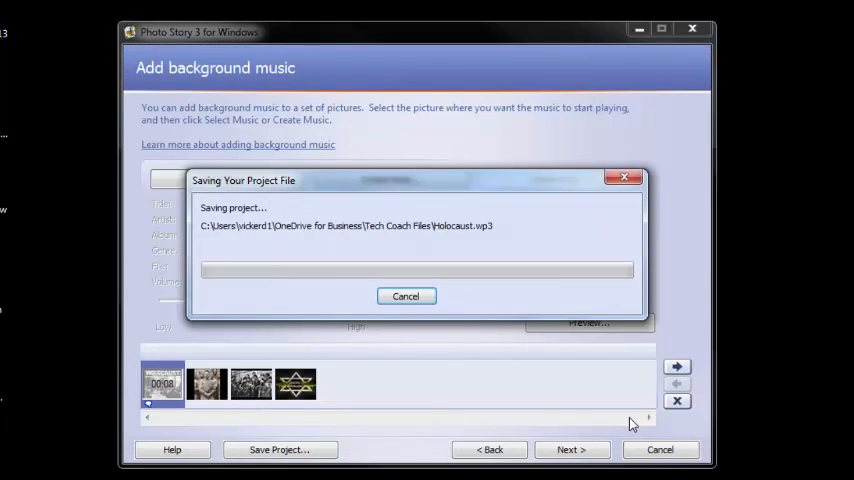